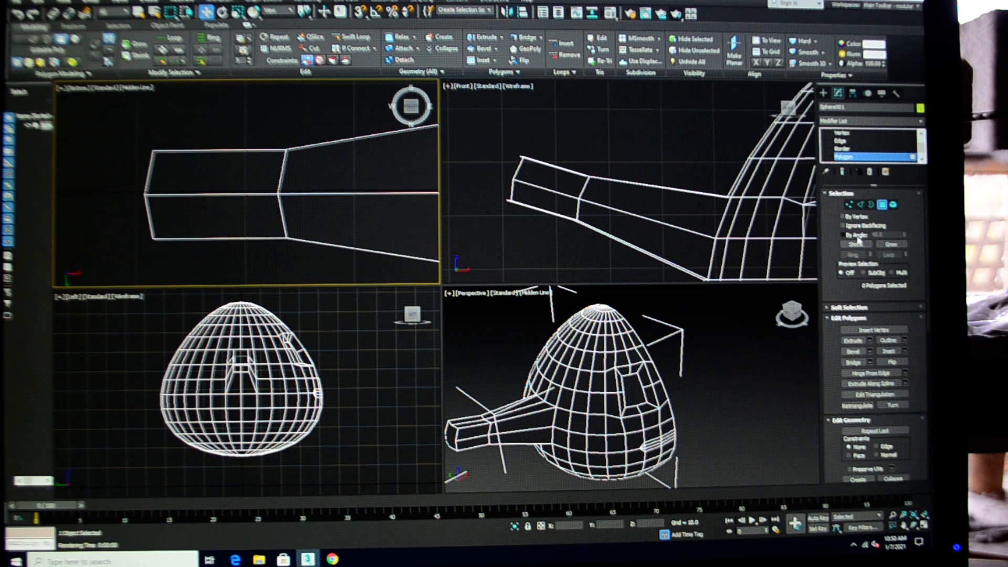
Select the edges around the arm's end section at Edge sub-object level for connecting.
click(836, 156)
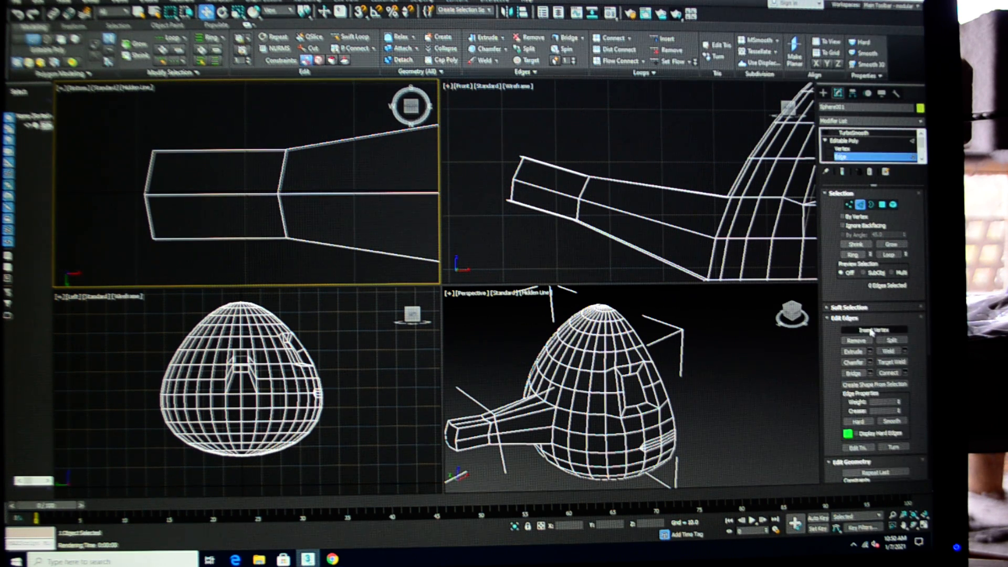
click(872, 329)
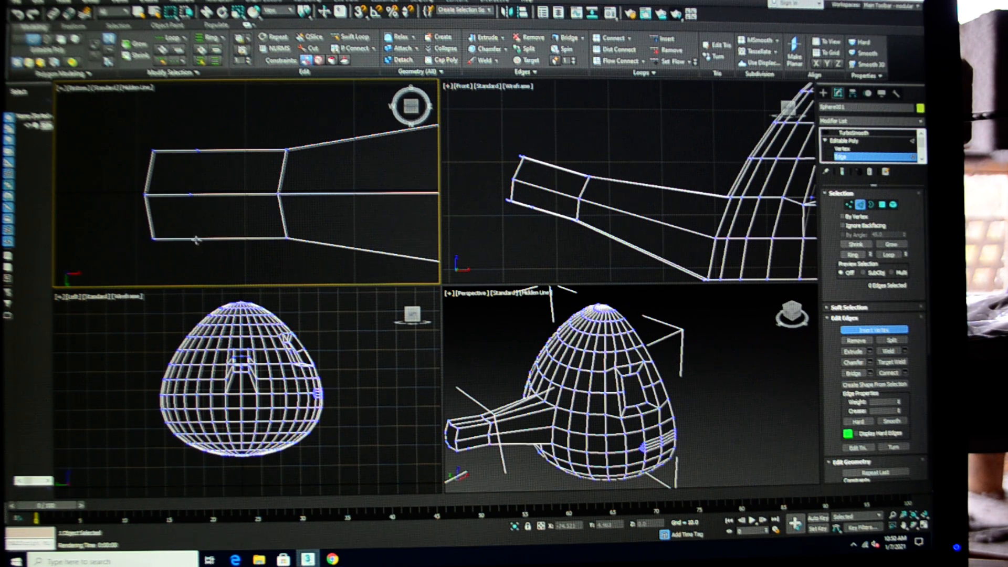
mouse_move(231, 247)
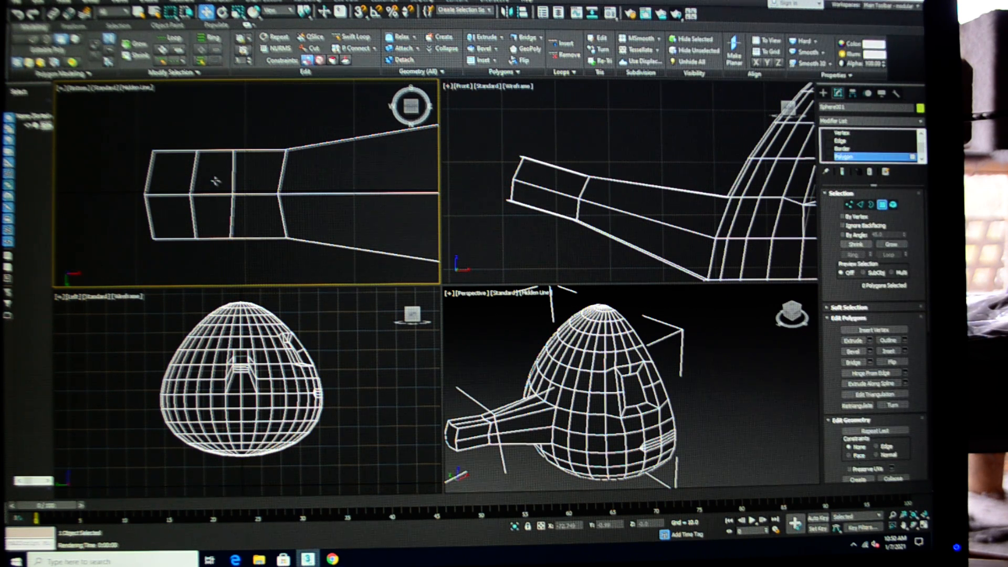
click(212, 173)
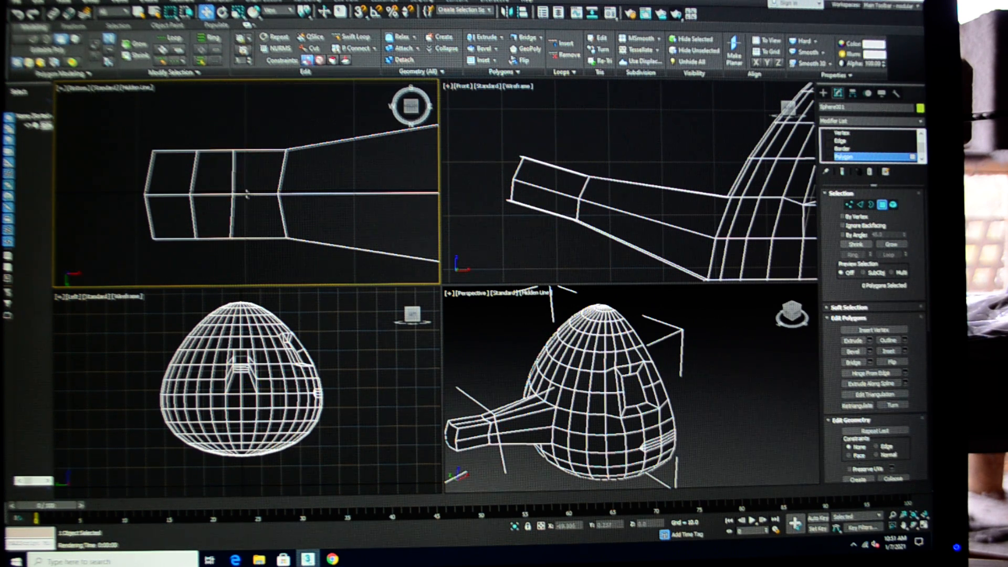
click(258, 167)
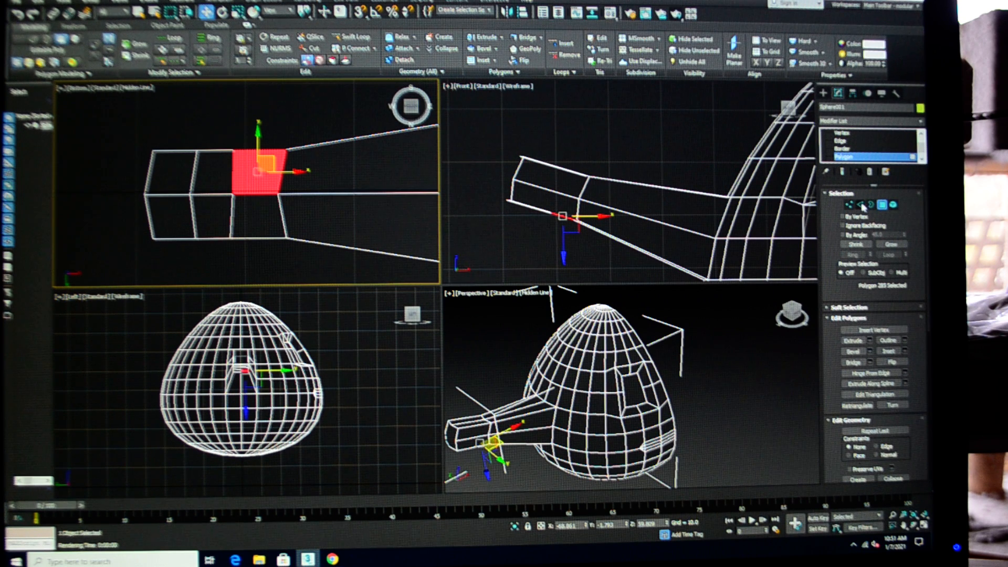
click(843, 171)
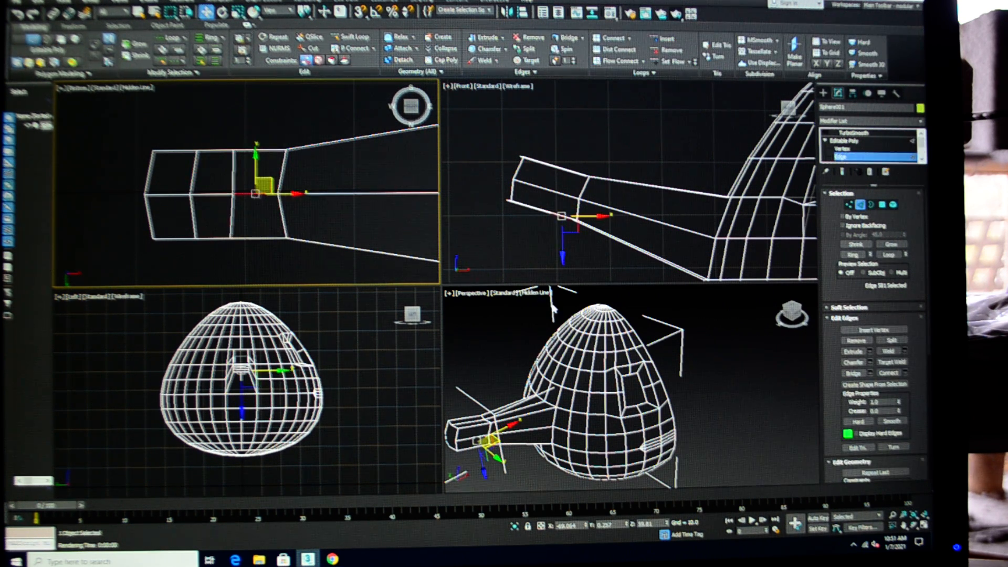
mouse_move(868, 348)
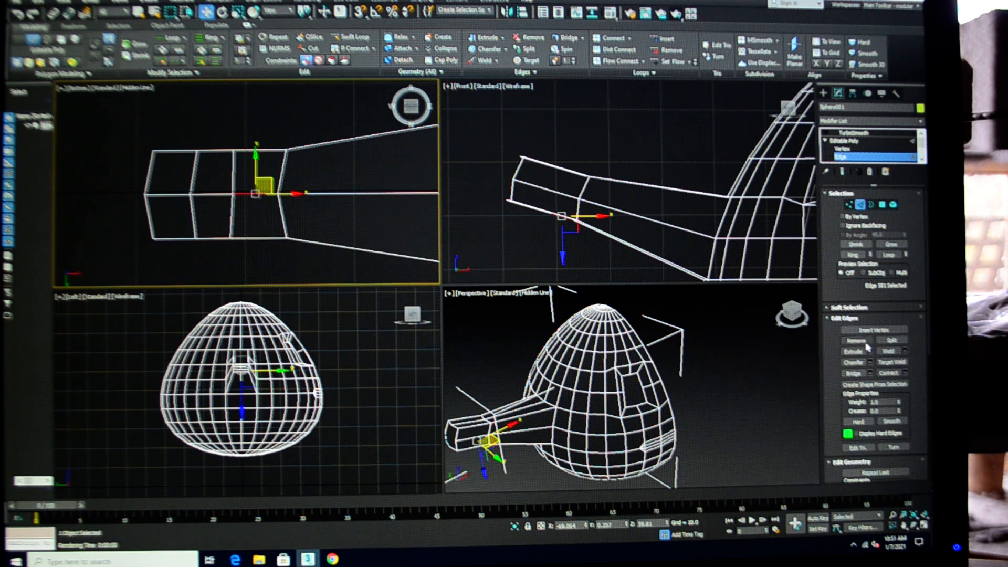
drag(270, 194, 225, 193)
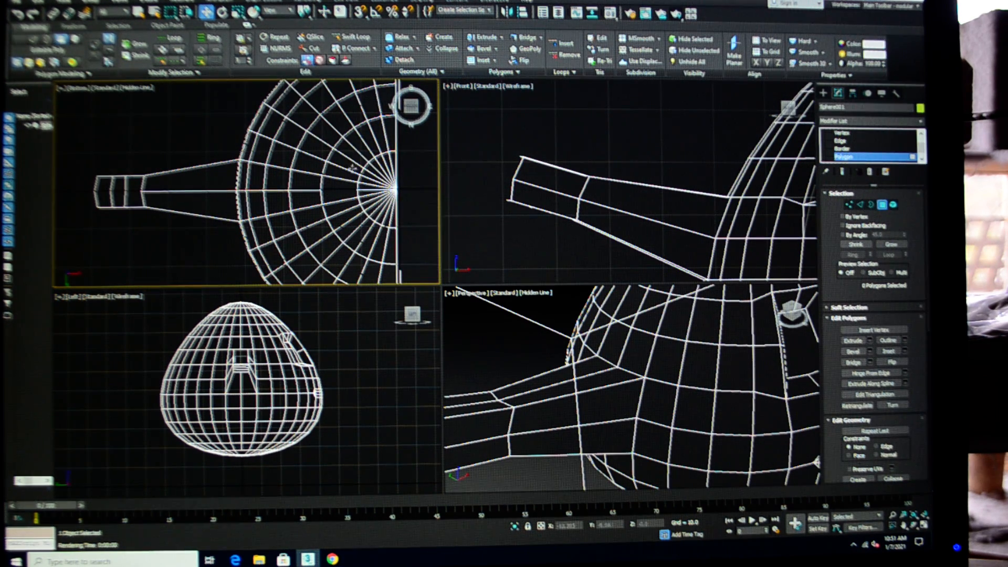
Extrude the egg's bottom face downward into a short leg stub and confirm it.
click(337, 187)
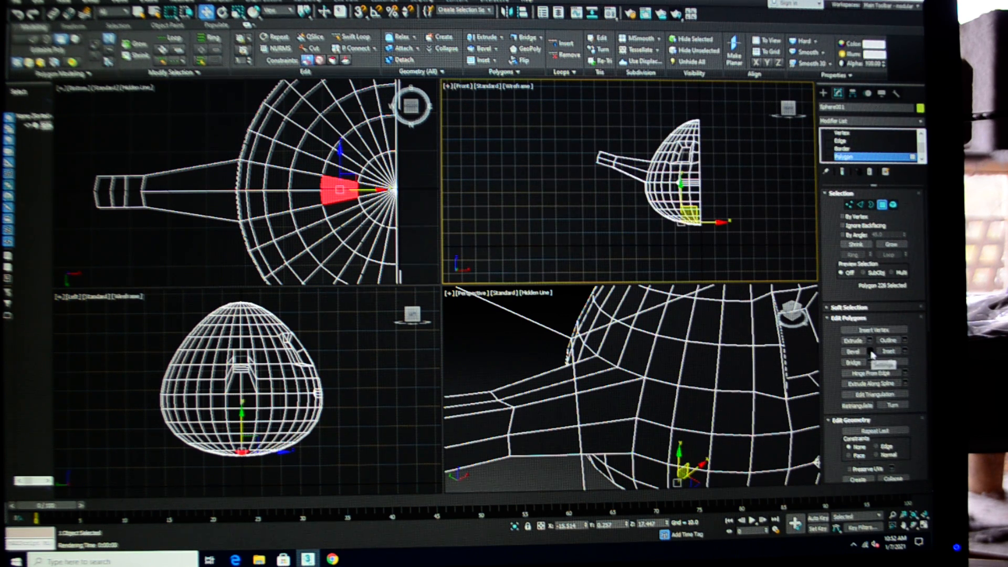
click(870, 352)
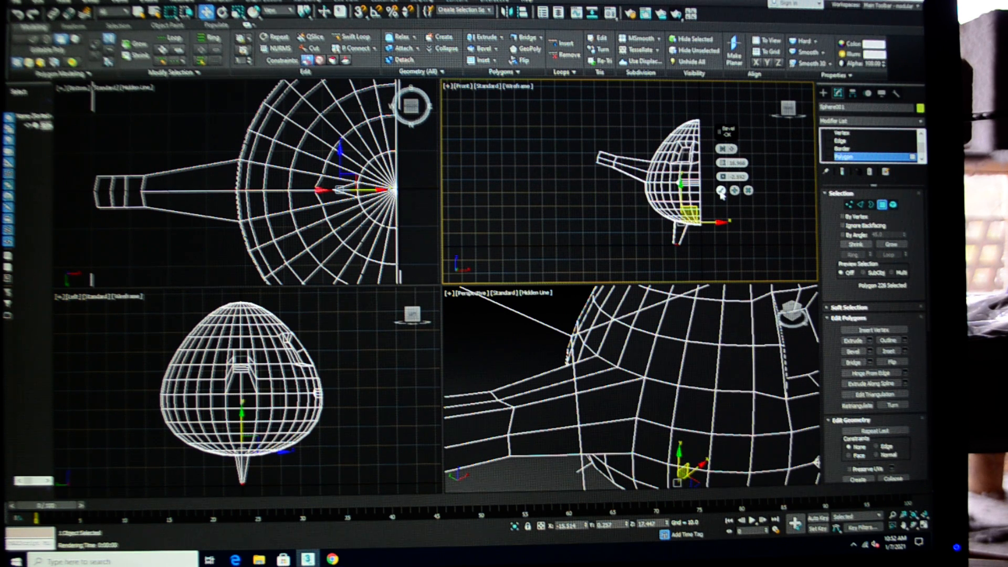
click(694, 271)
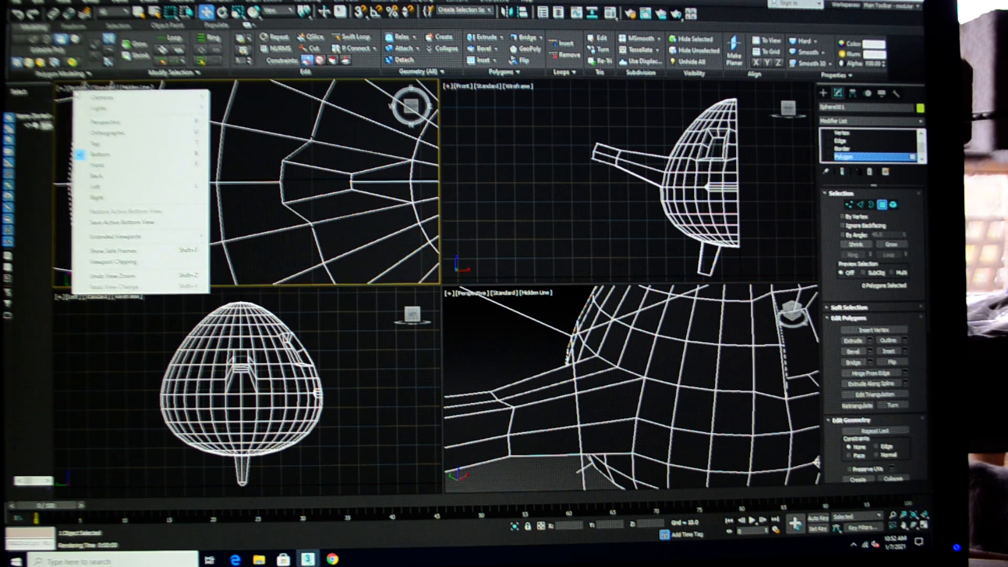
Reorient the top-left view and extrude a top face at the arm's end upward into a thumb bump.
click(98, 153)
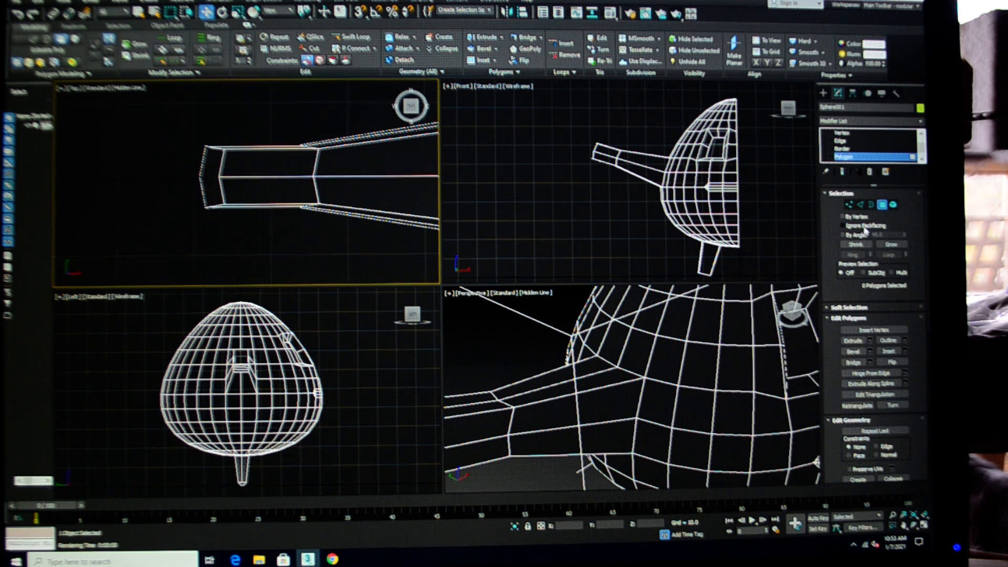
click(835, 157)
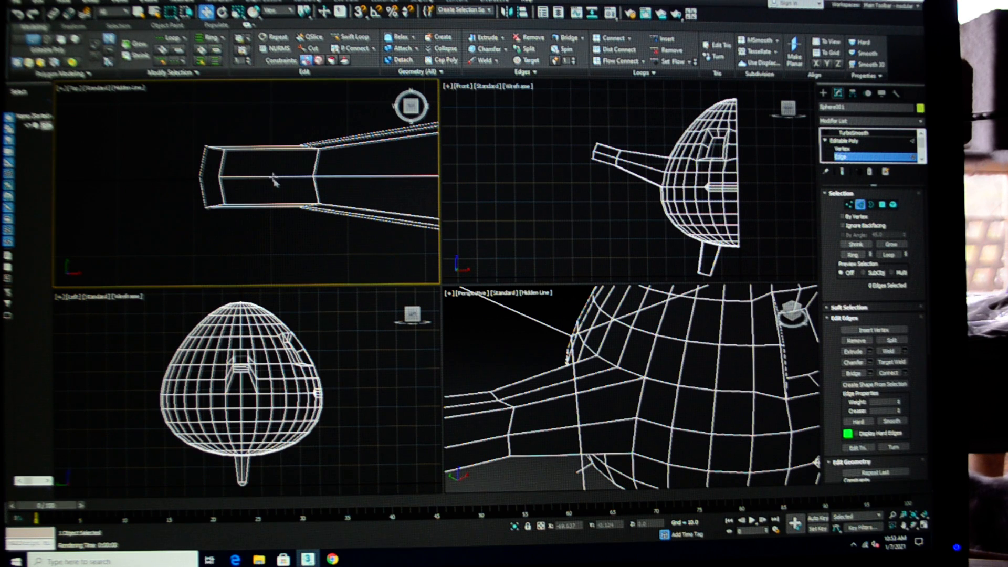
click(270, 177)
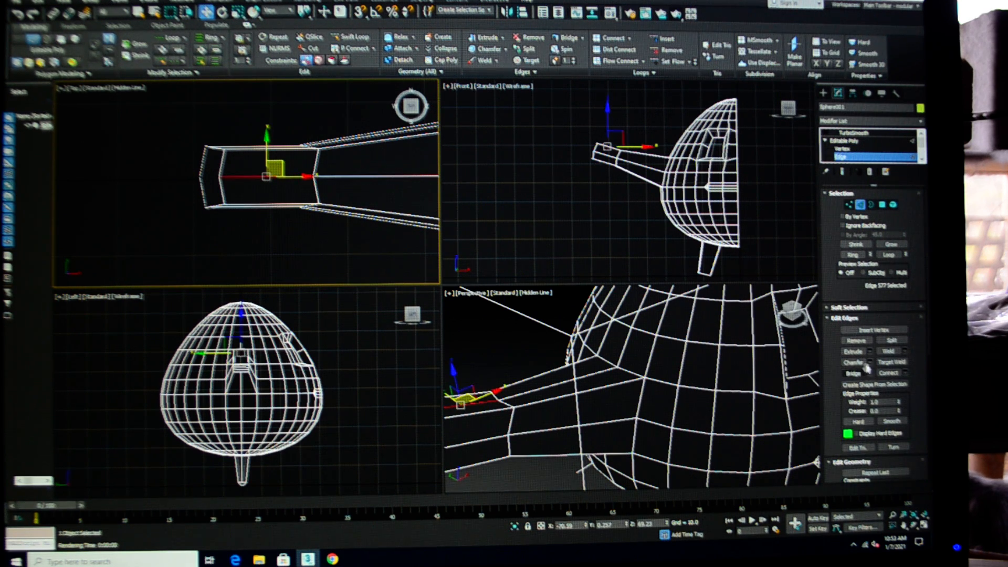
click(286, 278)
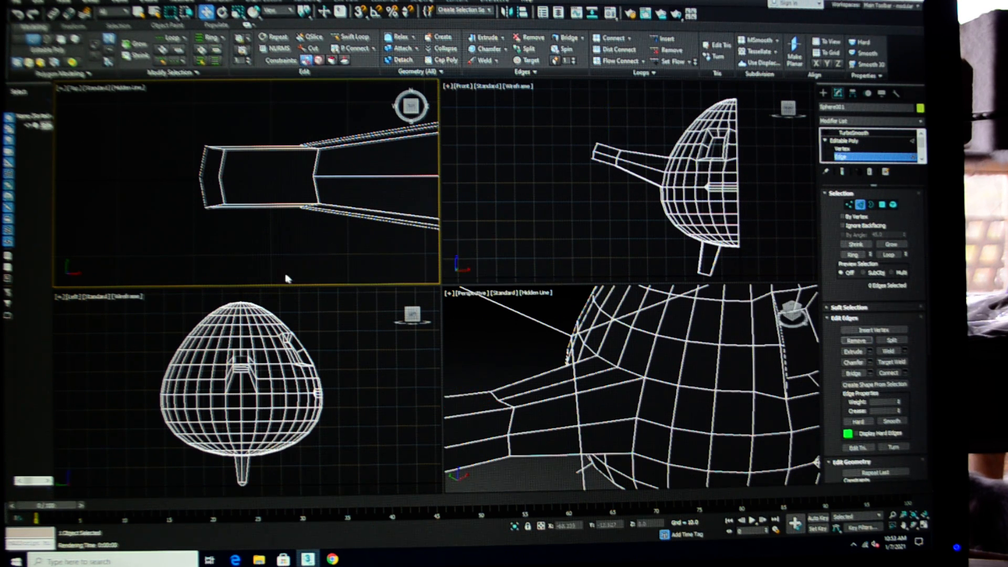
click(872, 328)
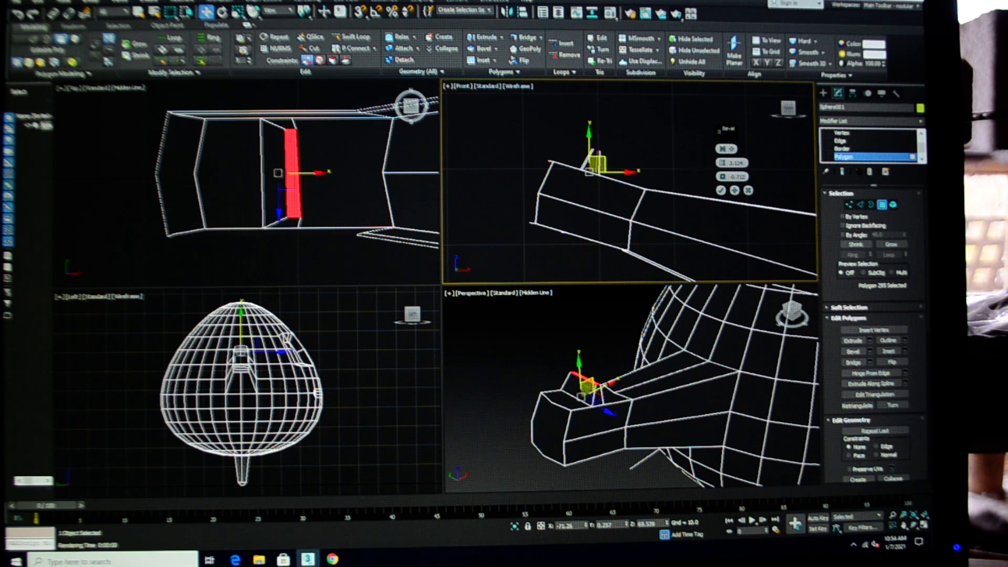
mouse_move(525, 246)
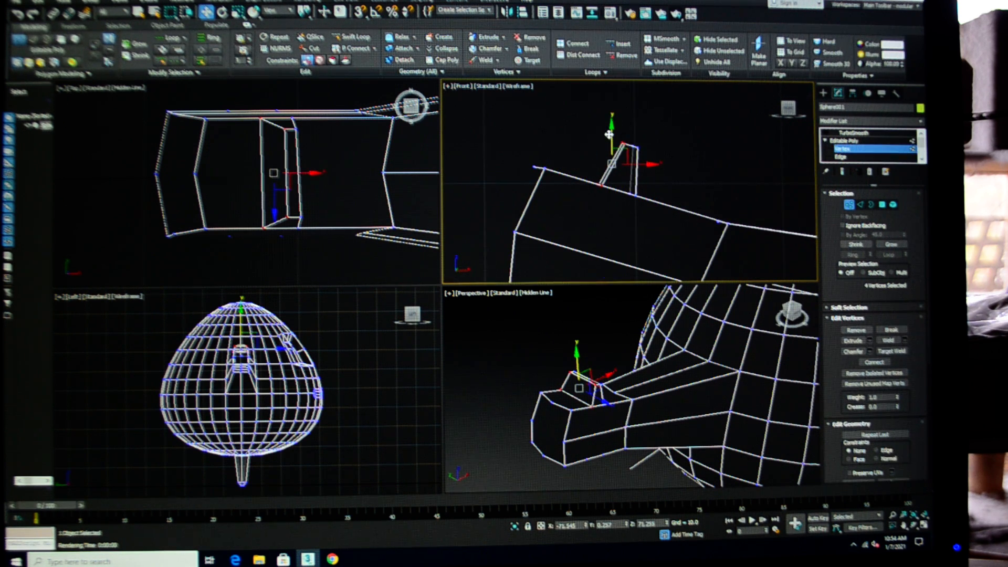
Move the thumb's tip and base vertices in the Front view into a thin slanted tab.
drag(611, 148, 636, 136)
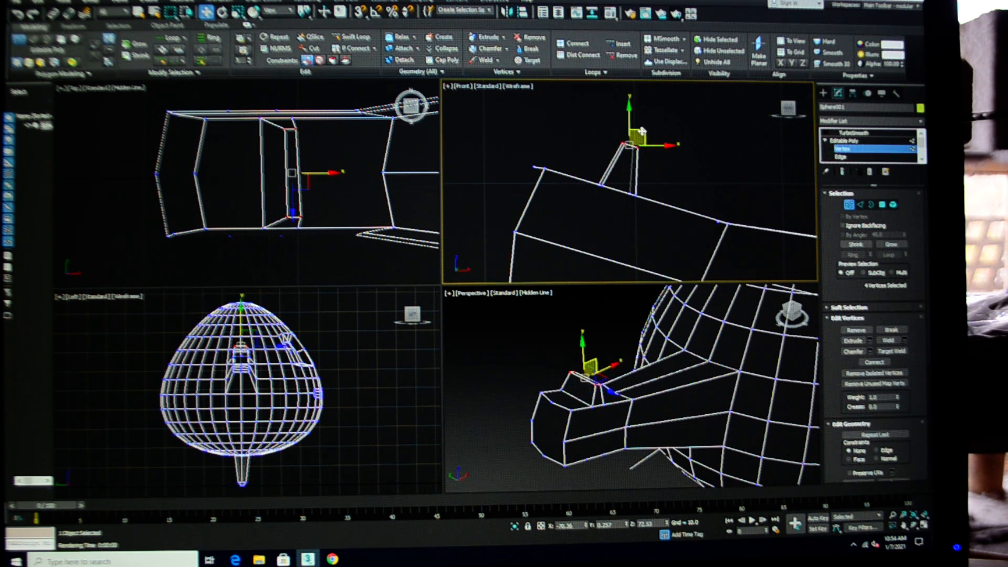
drag(636, 148, 620, 136)
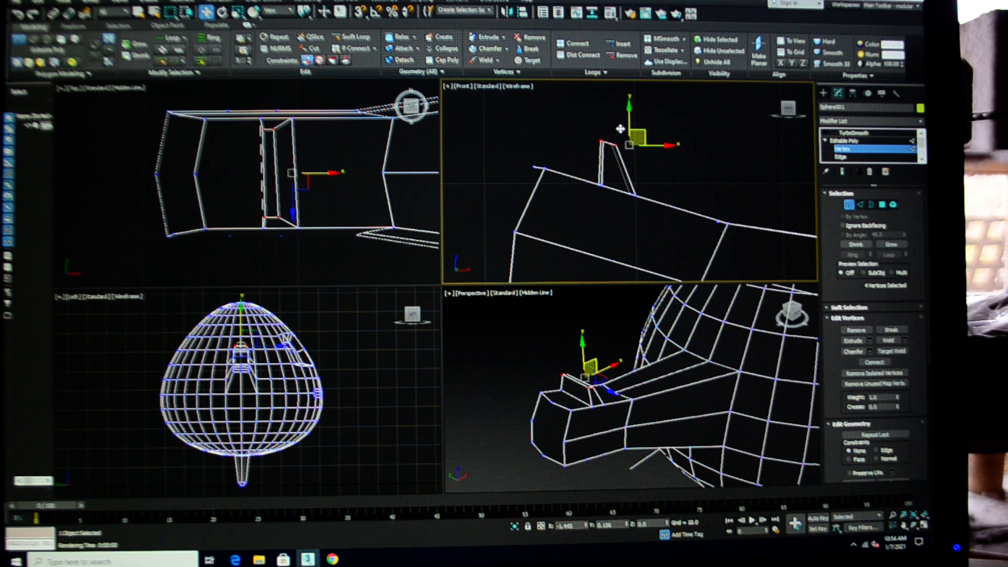
drag(626, 144, 615, 133)
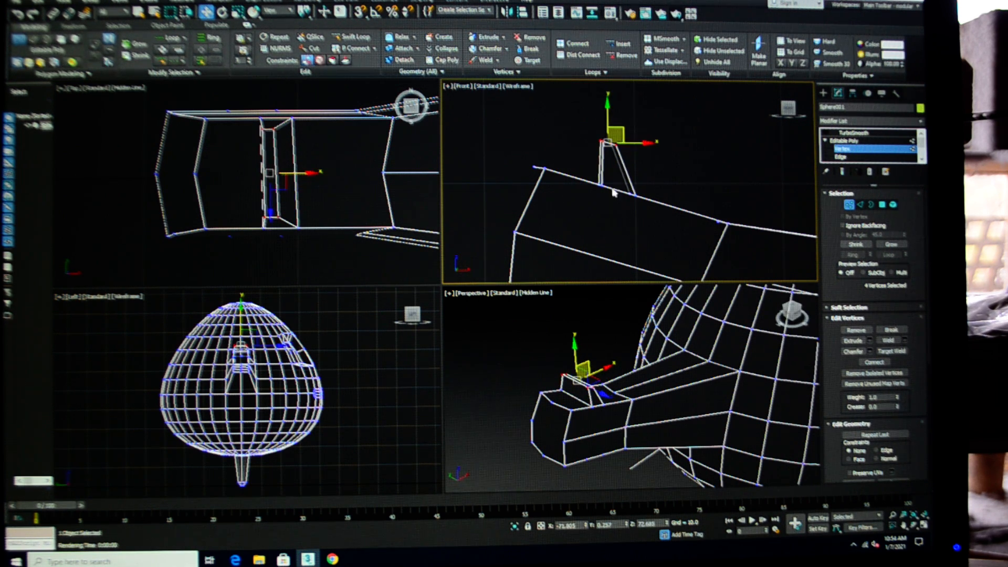
drag(612, 194, 647, 217)
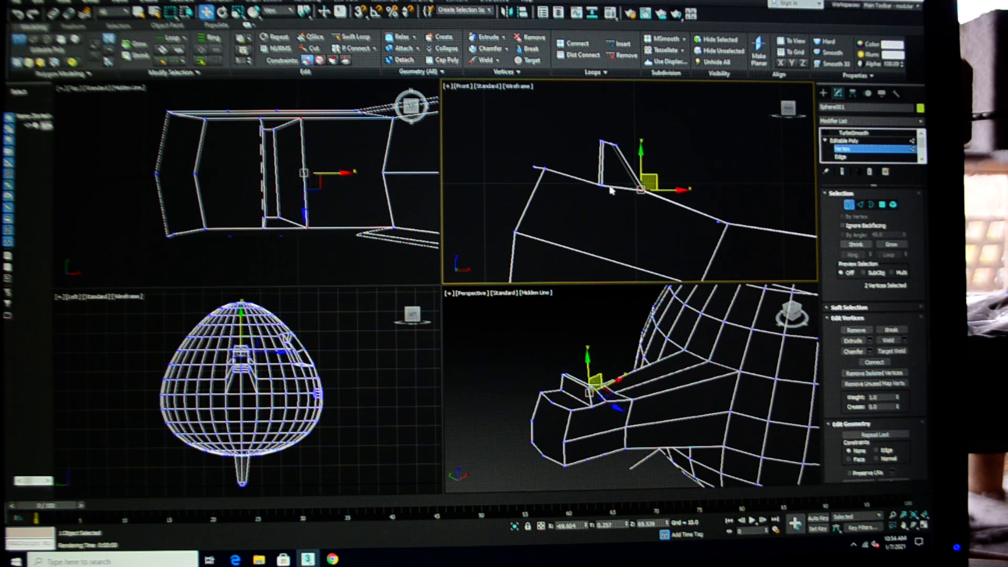
drag(639, 188, 597, 170)
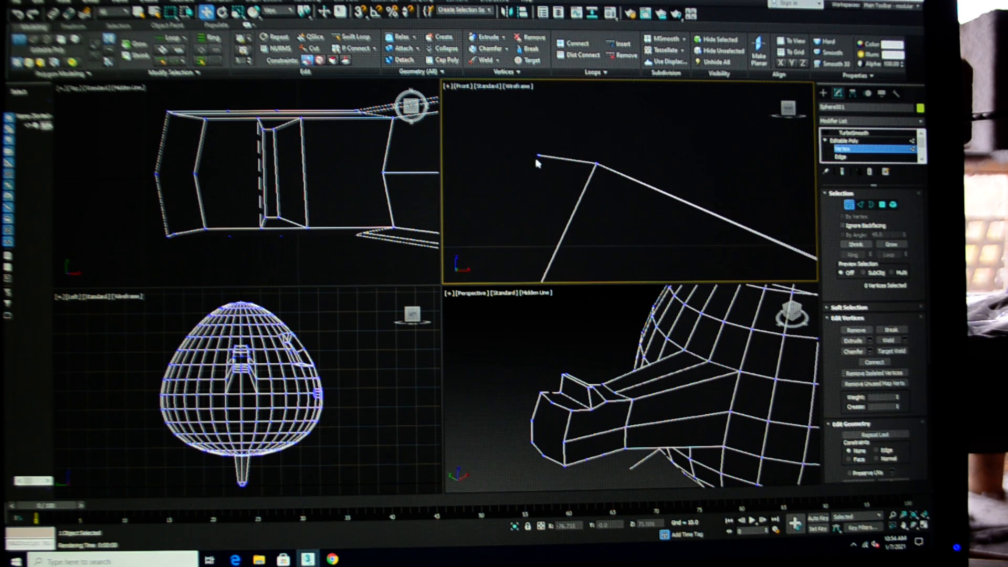
Select arm-end vertices in the Front view and start shifting them to taper the tip.
click(539, 156)
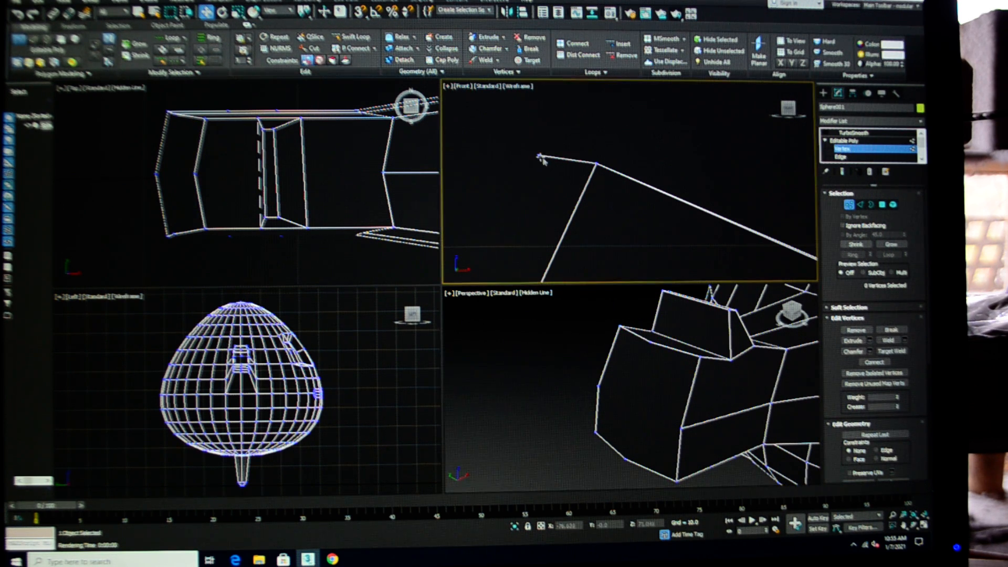
click(538, 156)
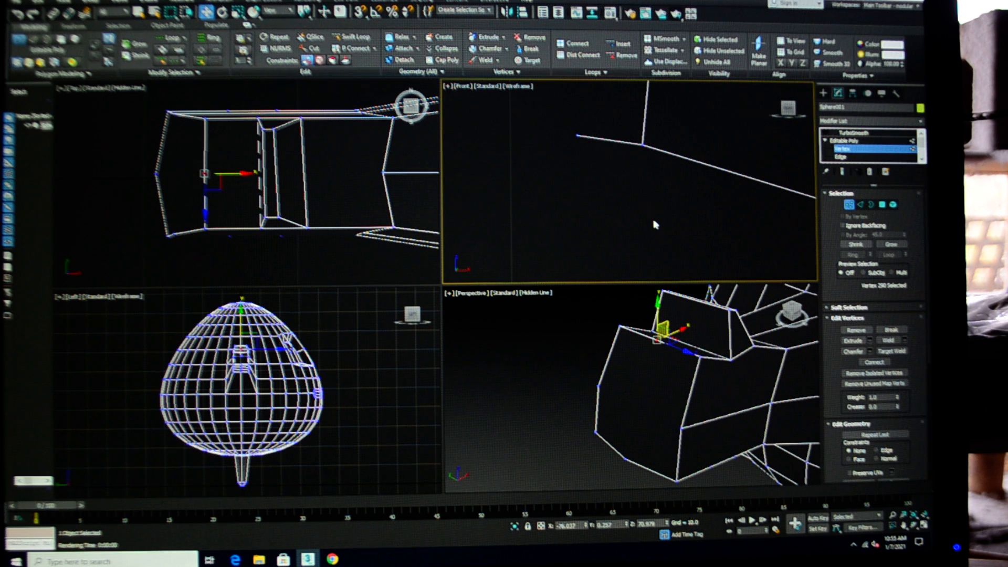
drag(652, 224, 578, 132)
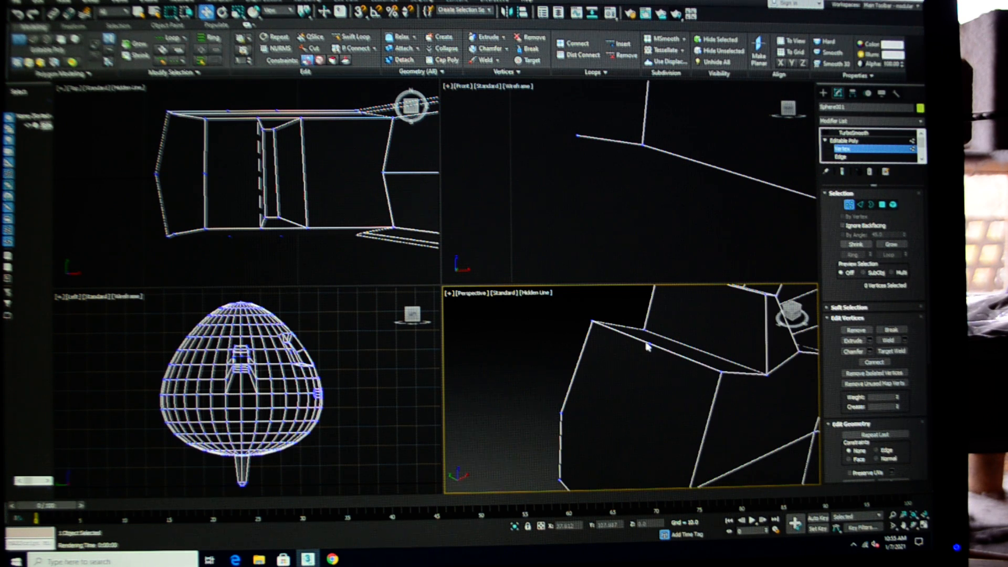
click(647, 342)
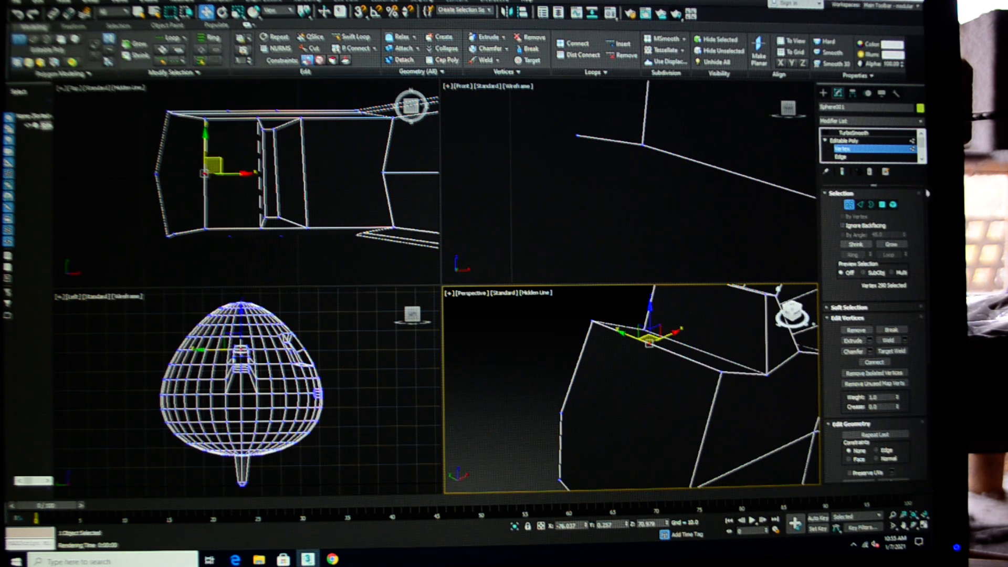
click(855, 330)
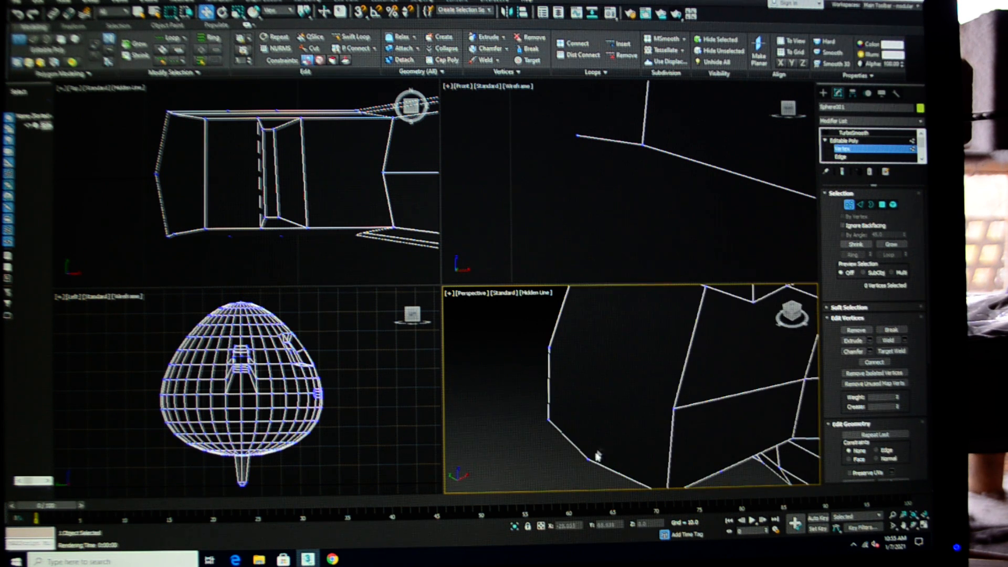
click(589, 455)
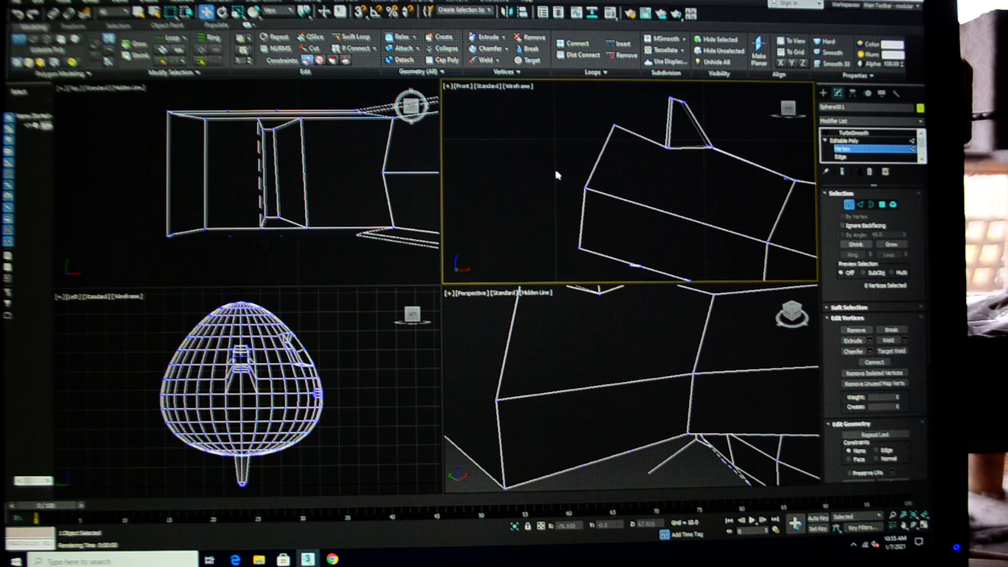
click(584, 187)
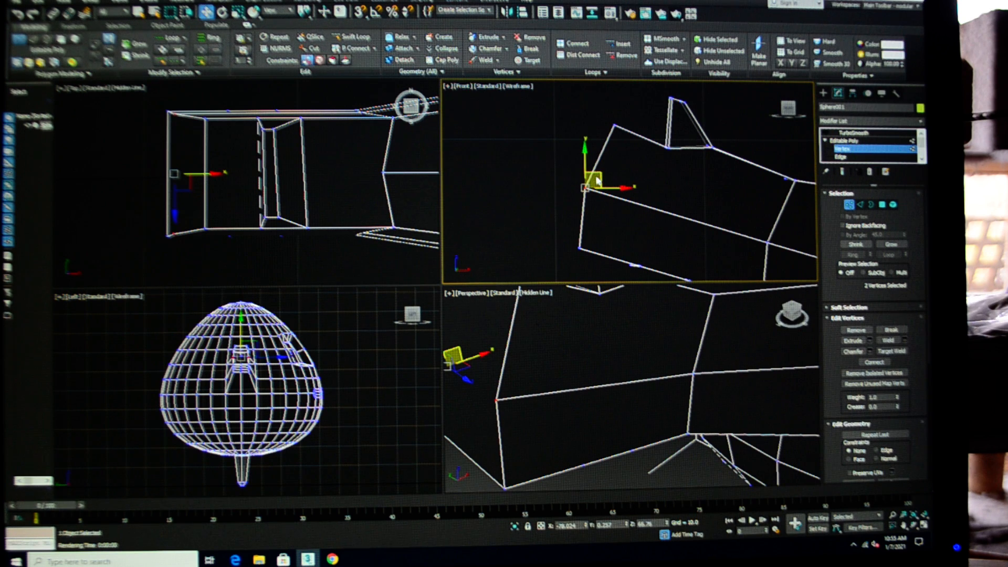
drag(600, 182, 556, 151)
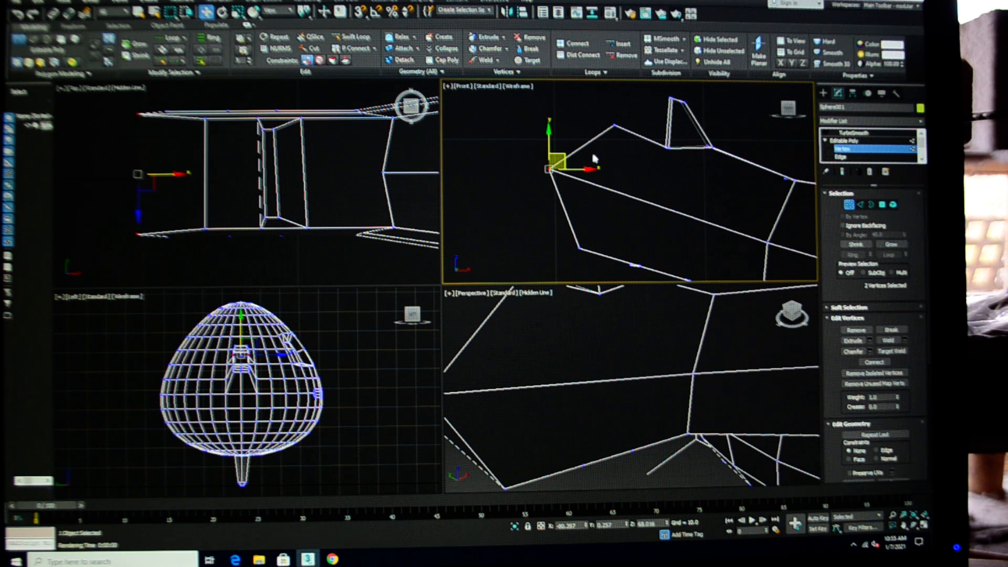
mouse_move(668, 162)
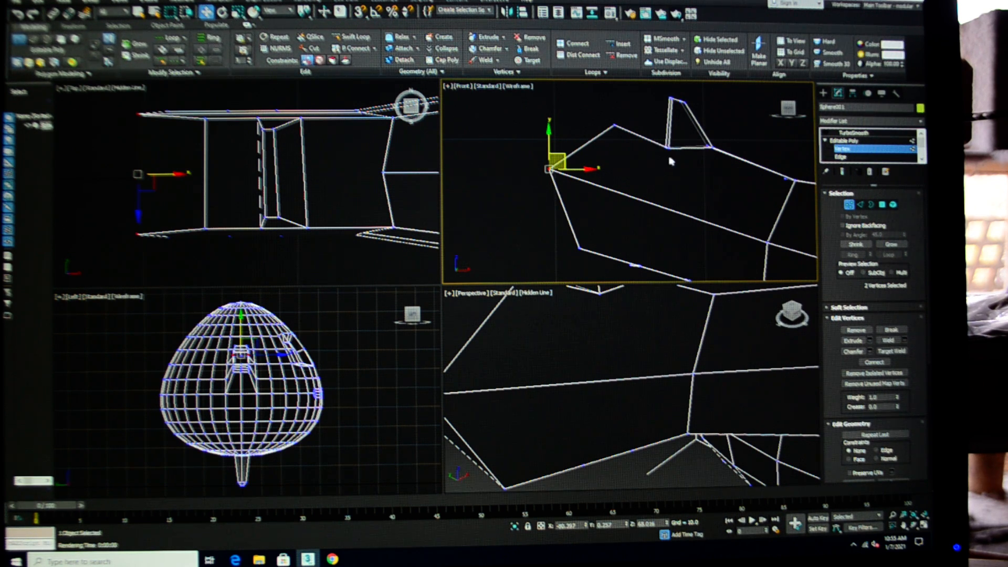
Pull the upper arm-tip vertices up and the lower ones down-left into a hand-like shape.
drag(549, 168, 617, 125)
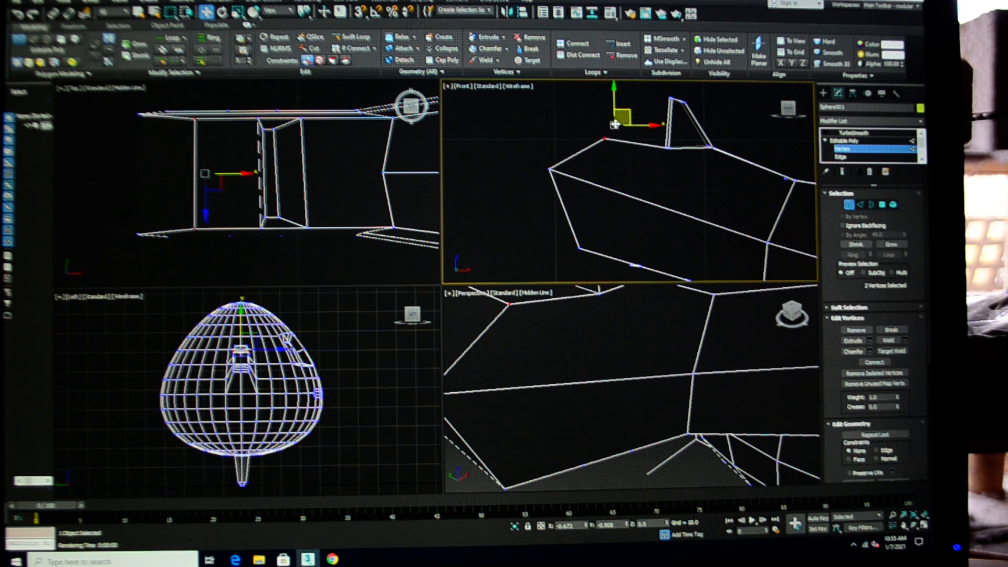
drag(614, 125, 604, 138)
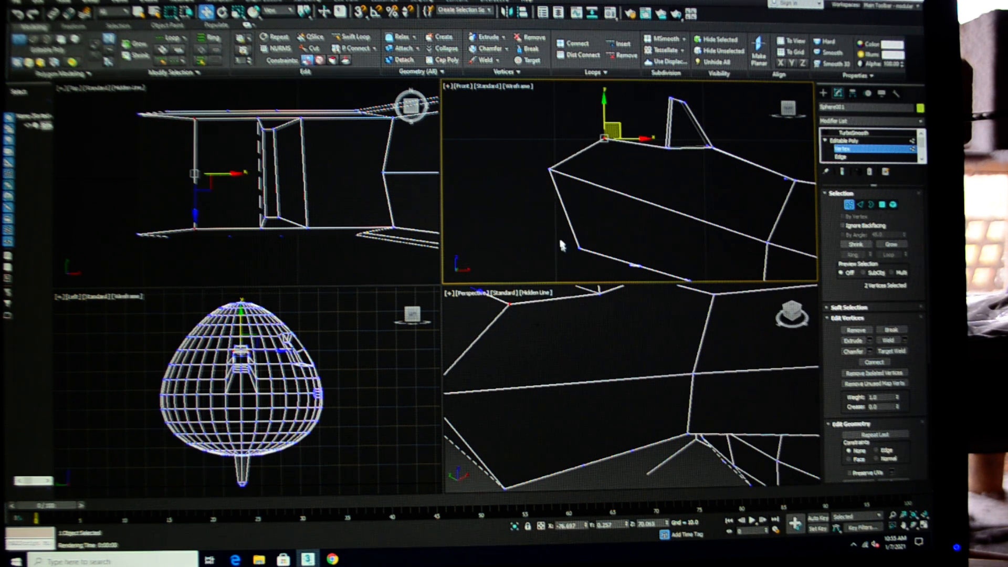
drag(605, 138, 581, 242)
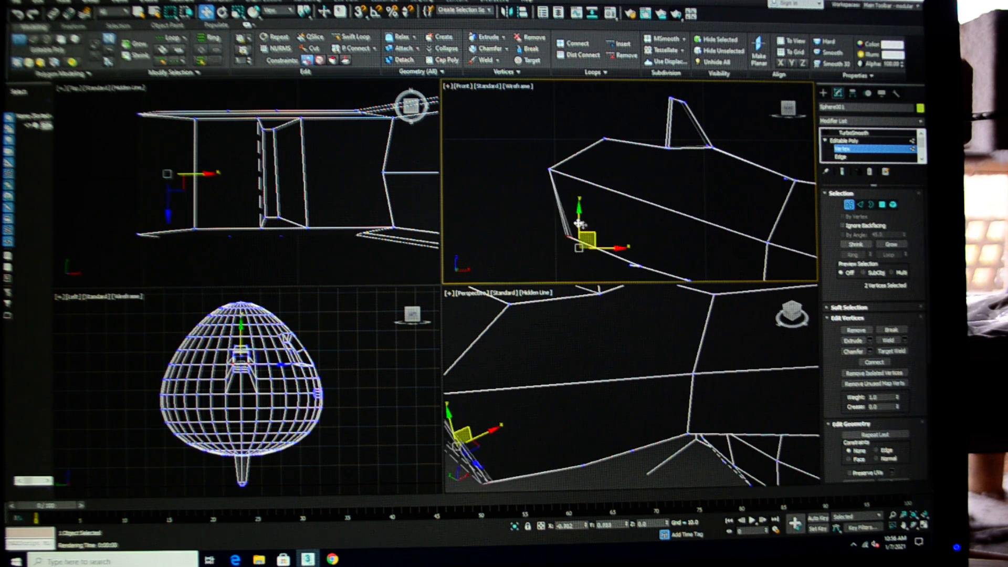
drag(578, 231, 581, 219)
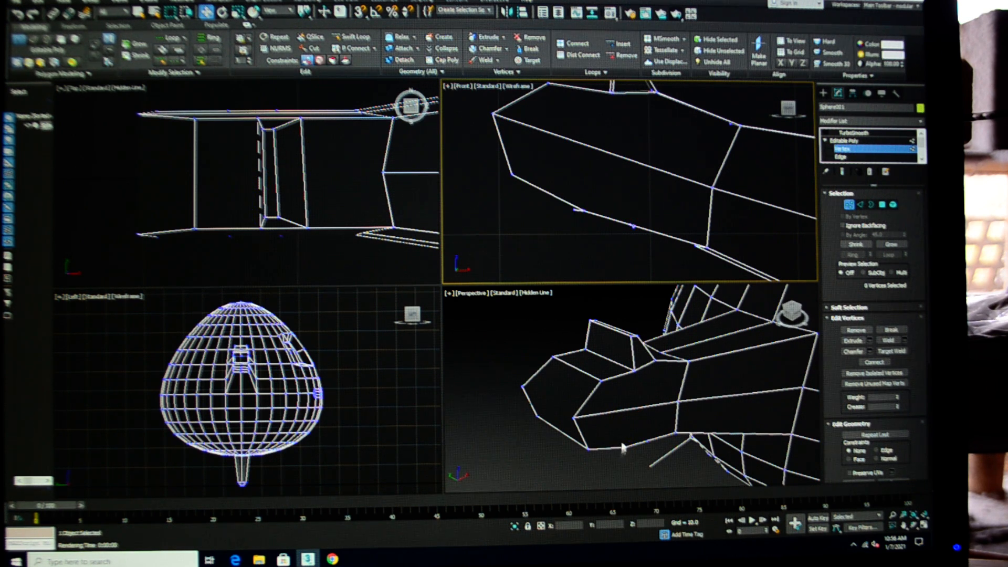
mouse_move(293, 262)
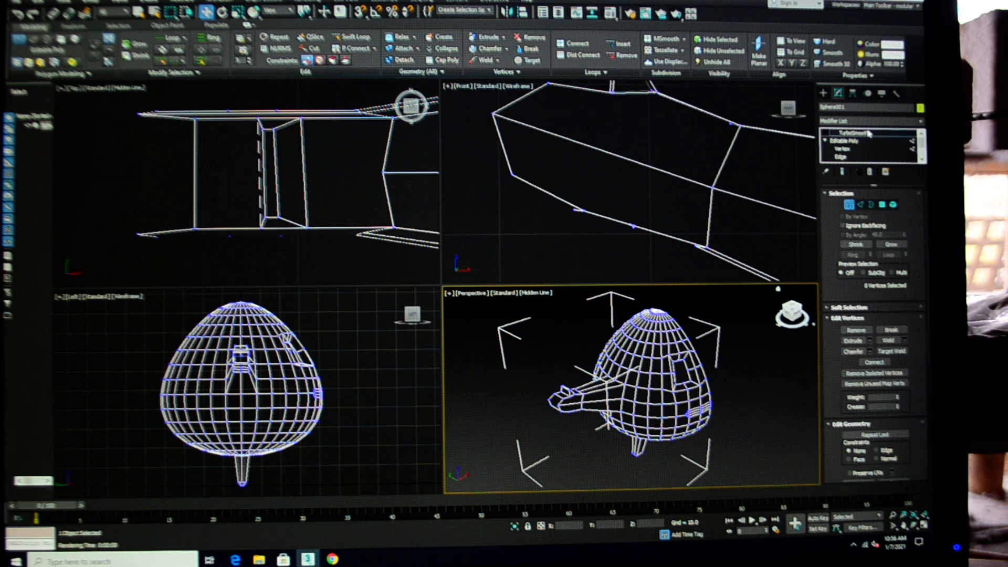
Show the TurboSmooth end result on the half body and add a Mirror modifier.
click(846, 132)
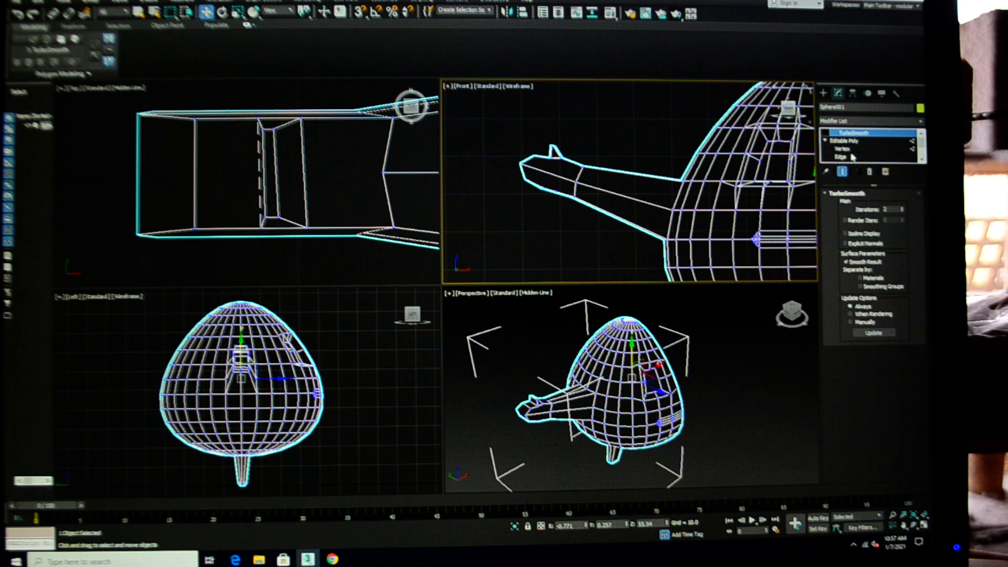
click(839, 148)
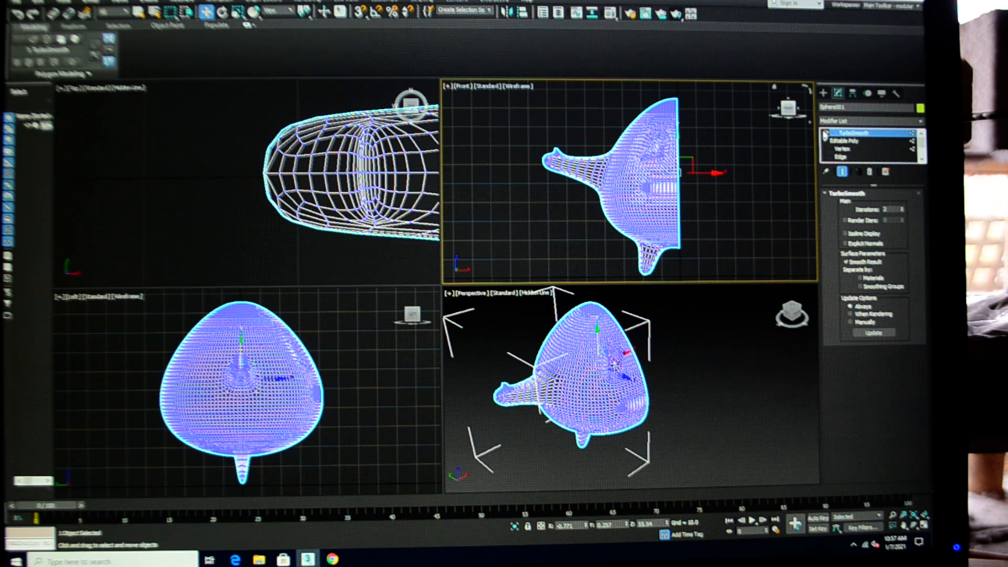
click(842, 148)
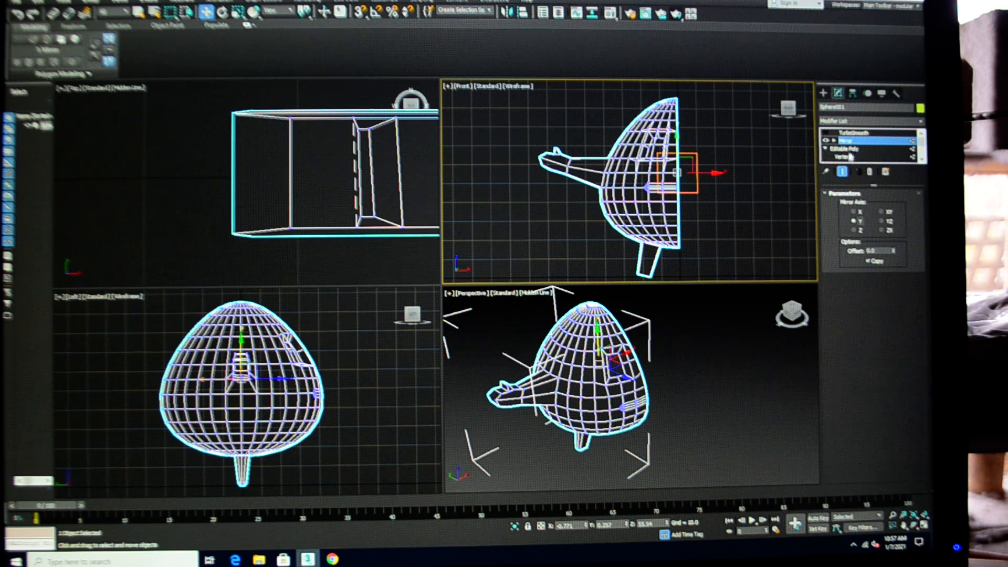
Mirror the half body across the X axis and view the smoothed symmetrical character.
click(849, 148)
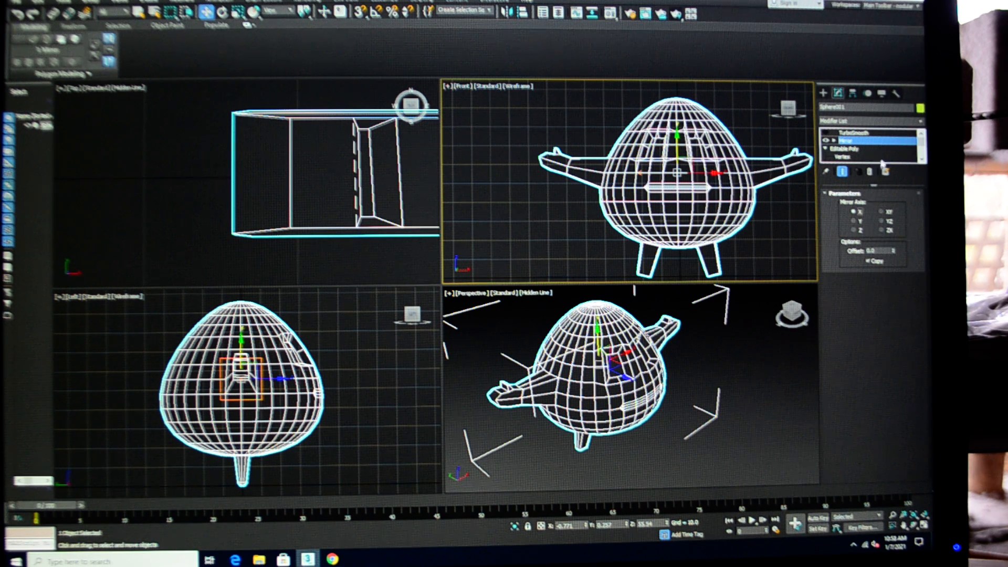
click(848, 132)
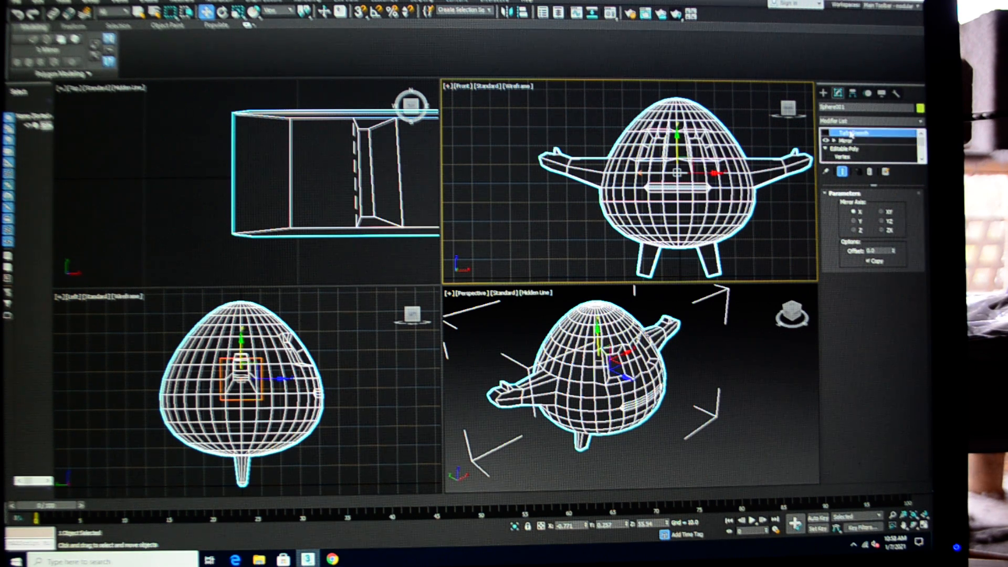
click(854, 133)
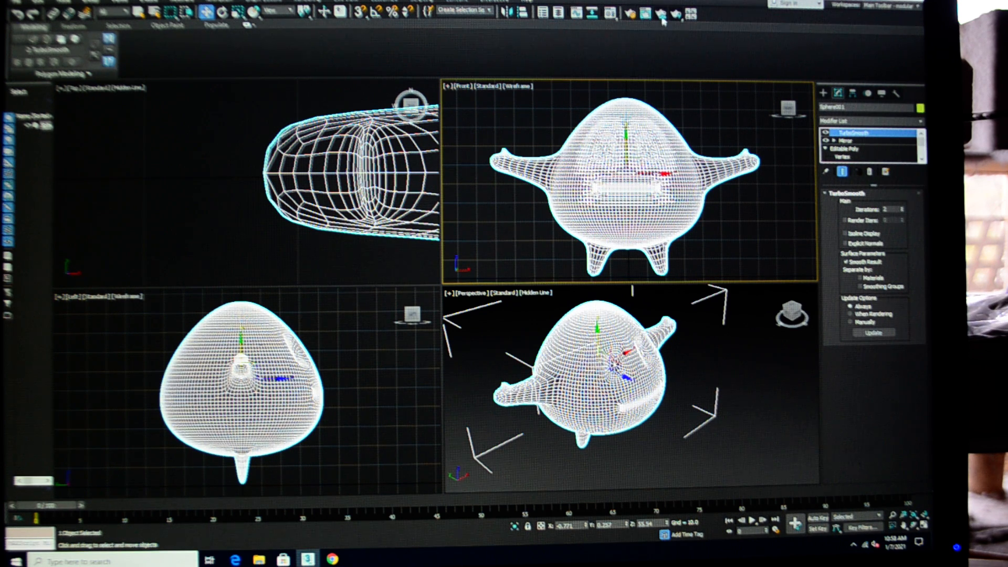
Render the Front view, set the Mirror offset to -0.01 to close the seam, and render again.
click(643, 12)
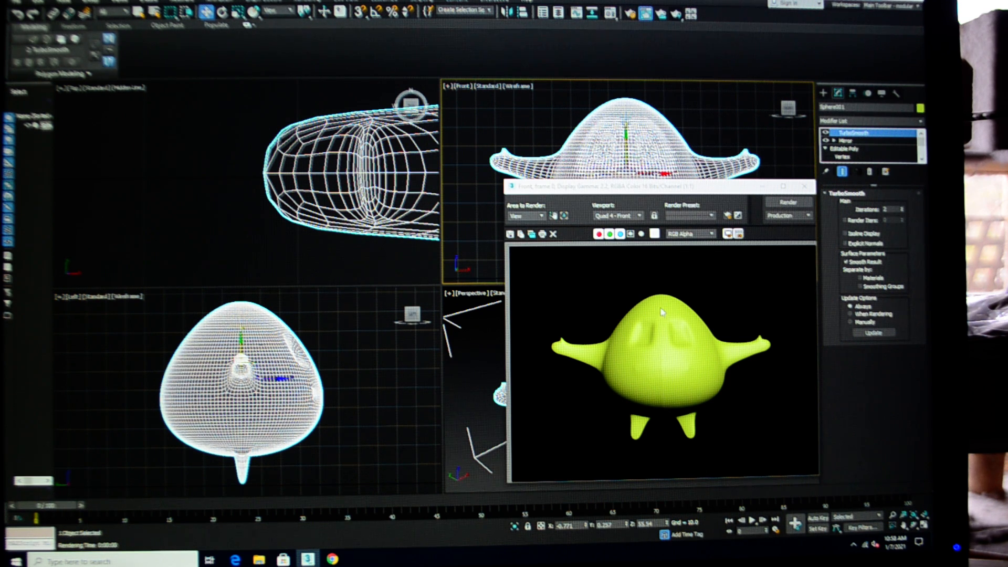
click(804, 186)
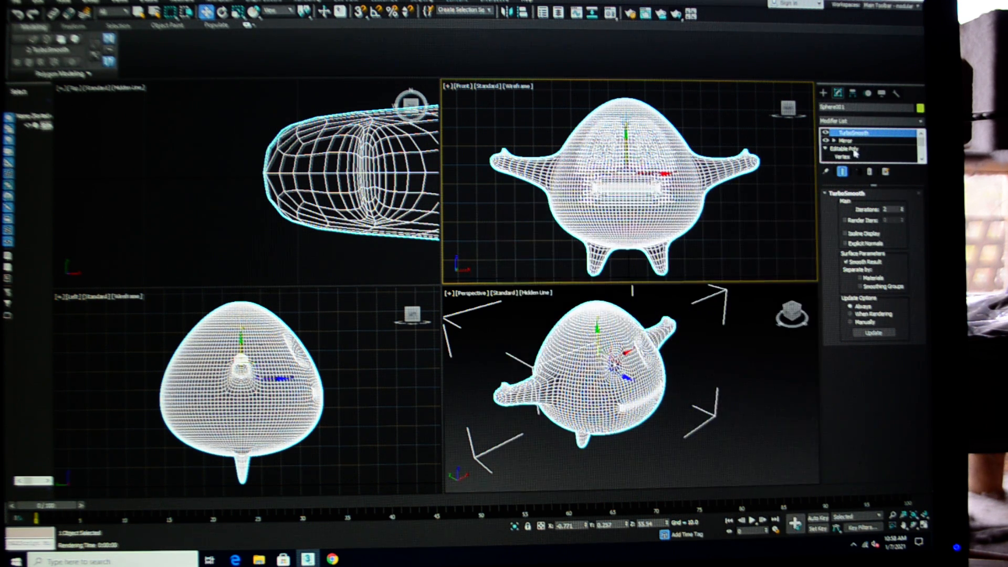
click(845, 140)
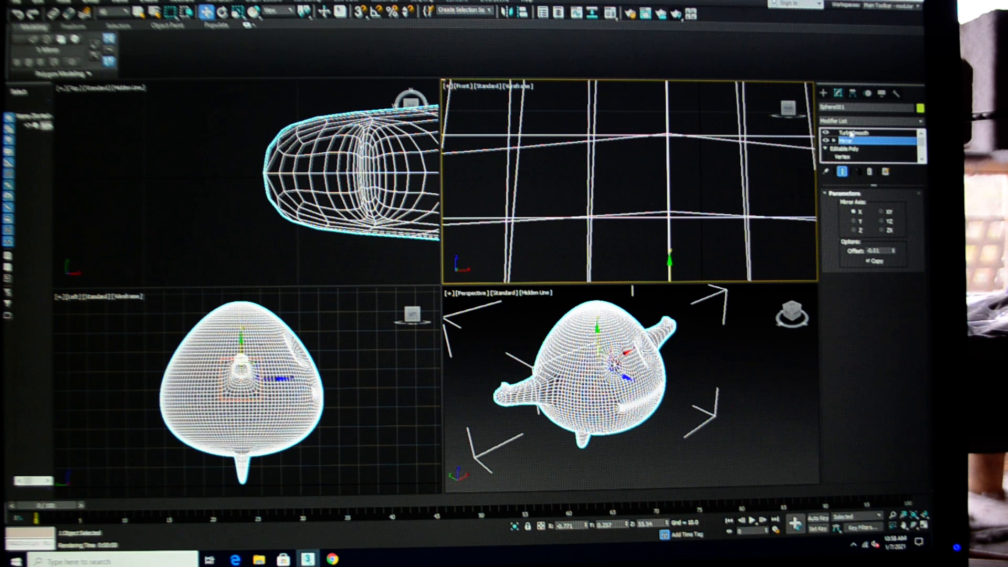
click(851, 132)
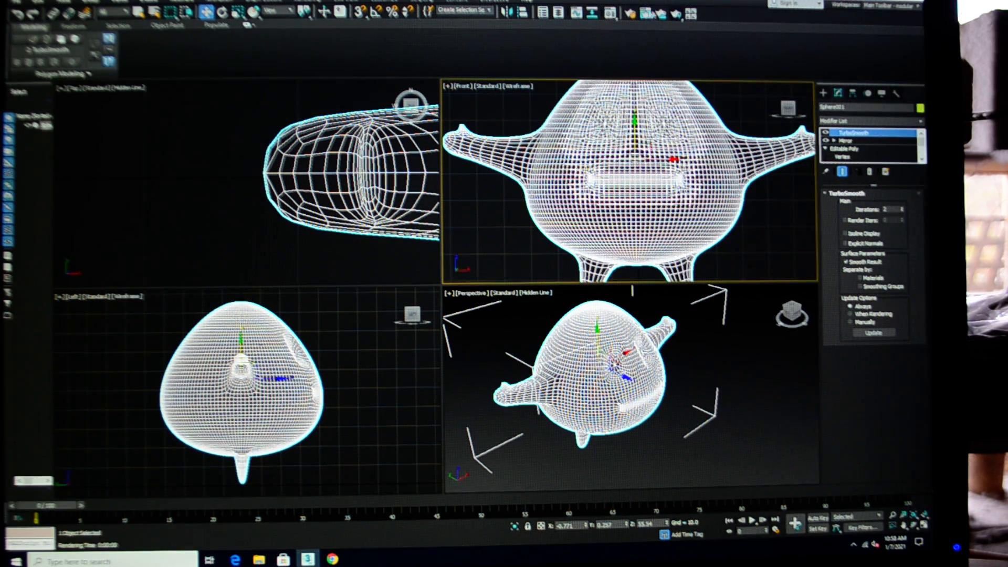
click(646, 13)
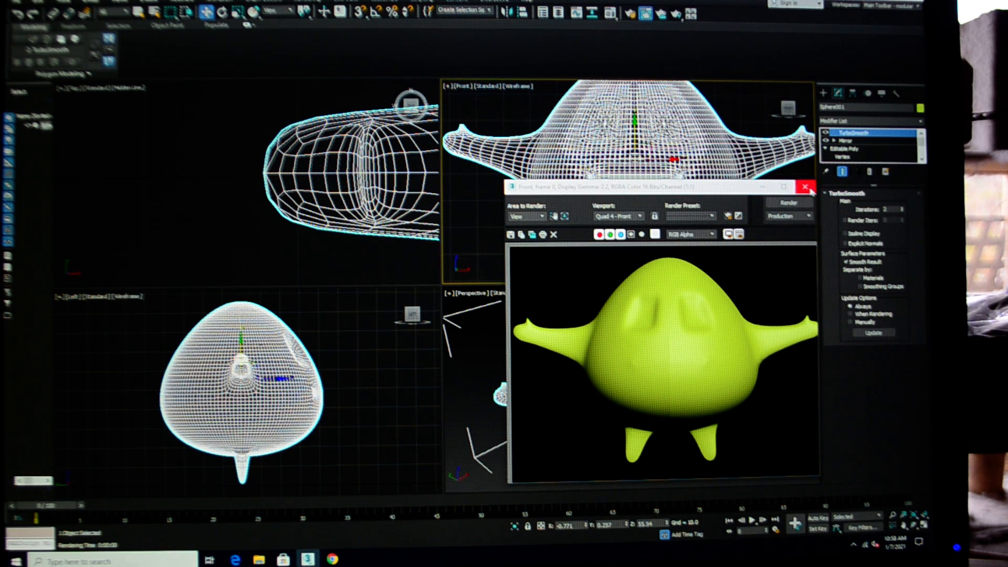
click(807, 187)
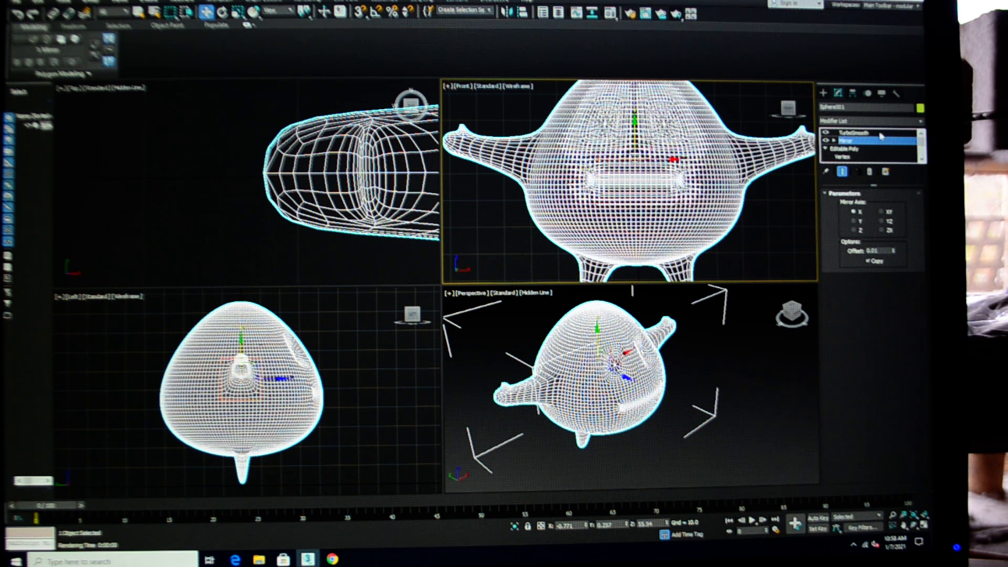
Toggle TurboSmooth's Smooth Result, test-render again, and reset the Mirror offset to 0.0.
click(848, 133)
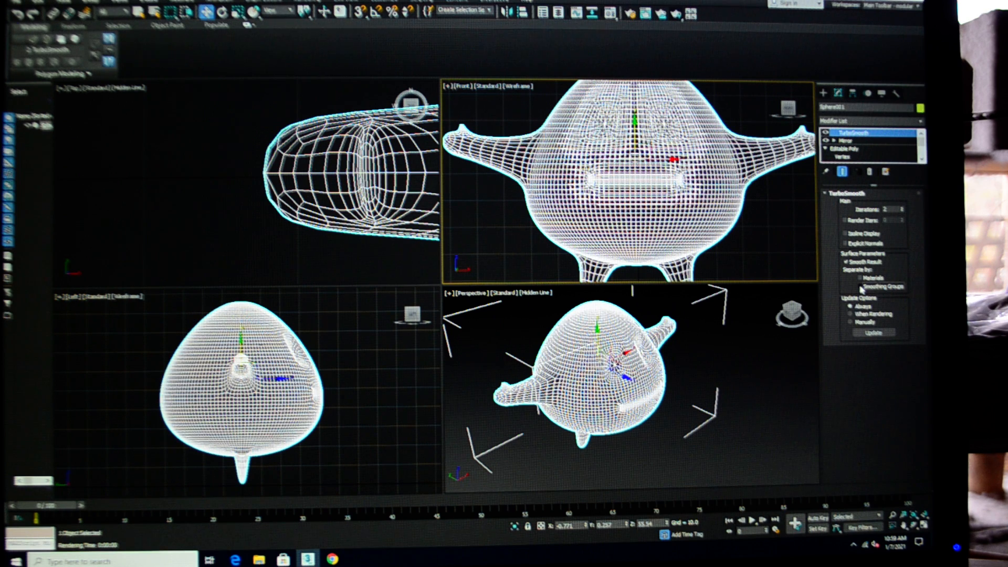
click(861, 285)
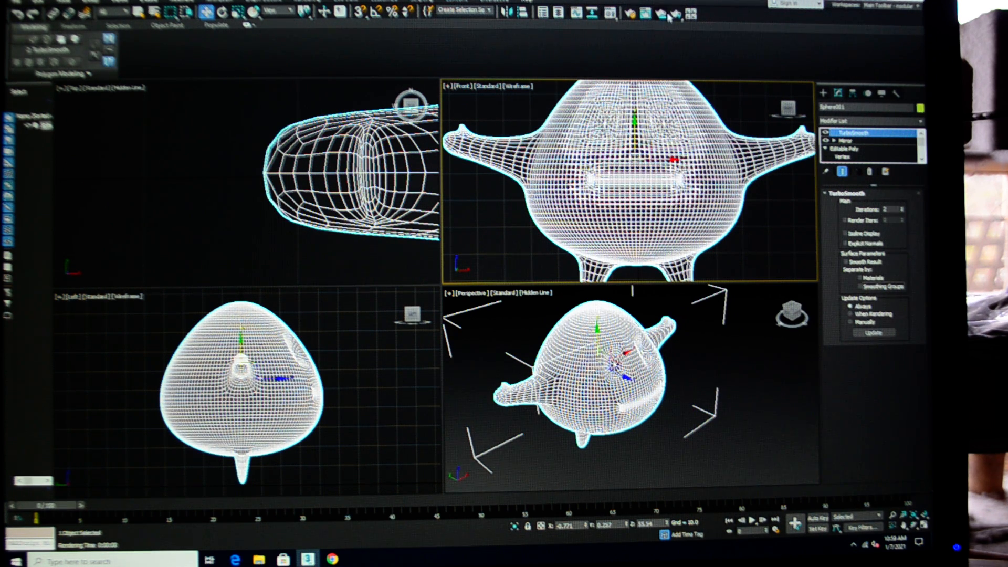
click(647, 13)
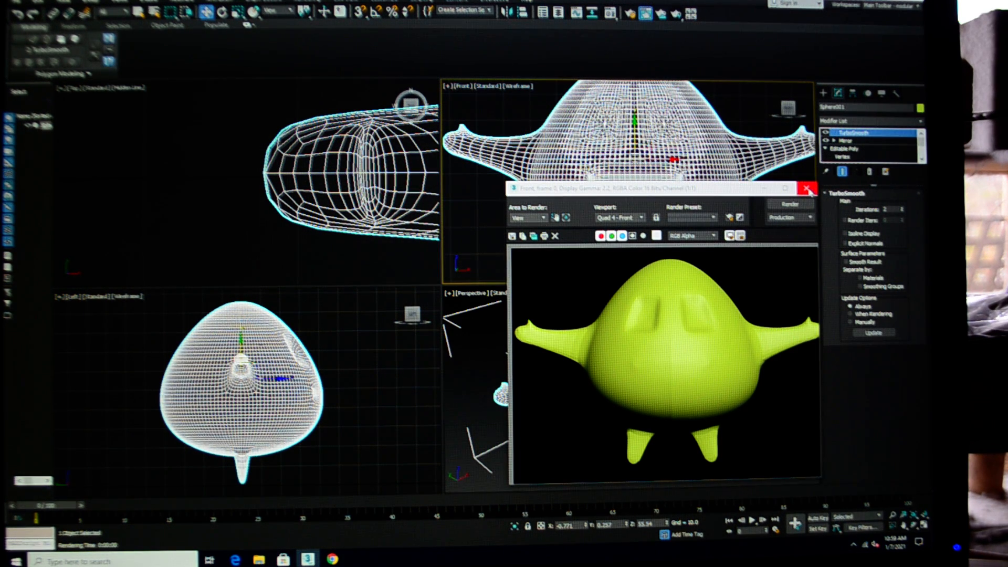
click(807, 188)
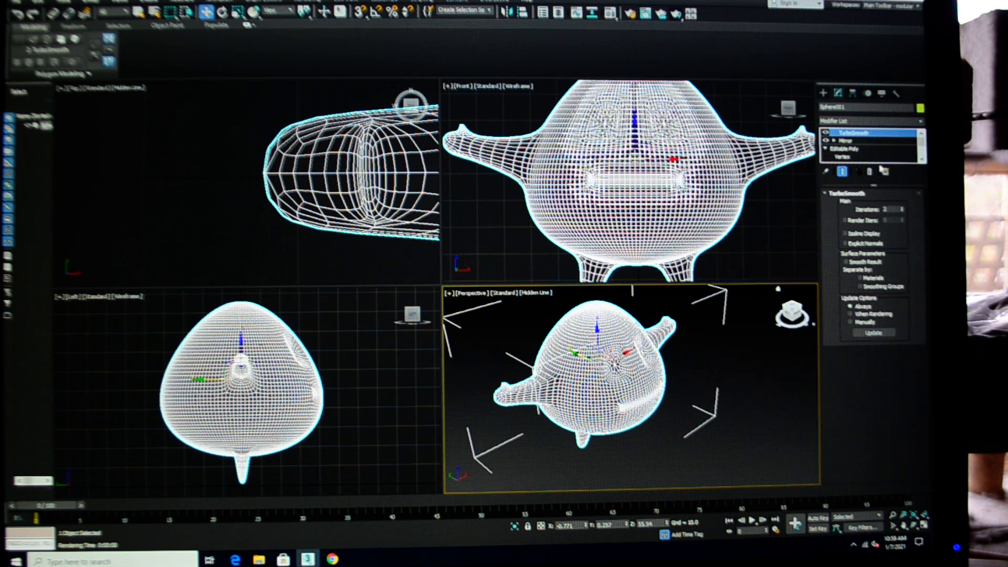
click(846, 139)
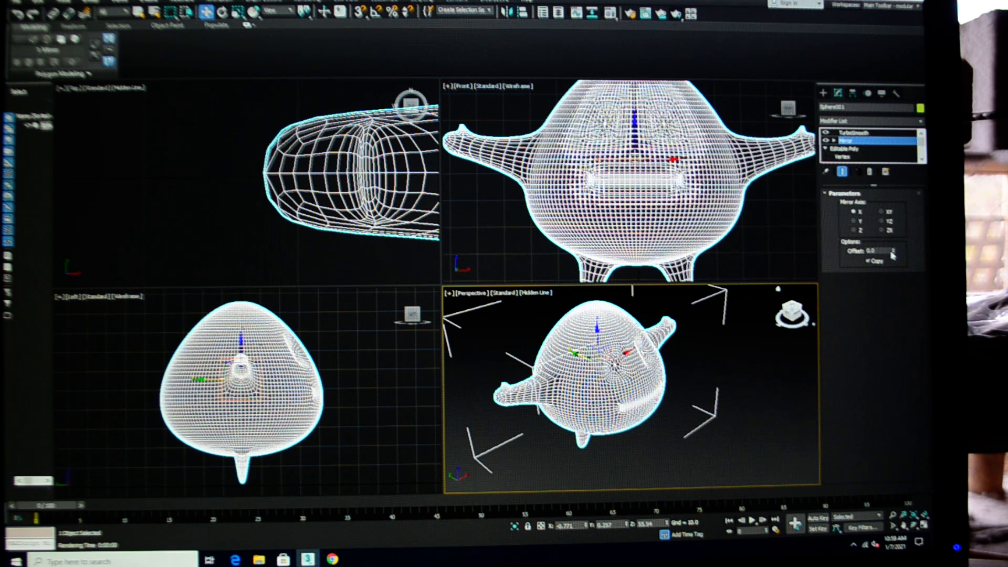
mouse_move(740, 236)
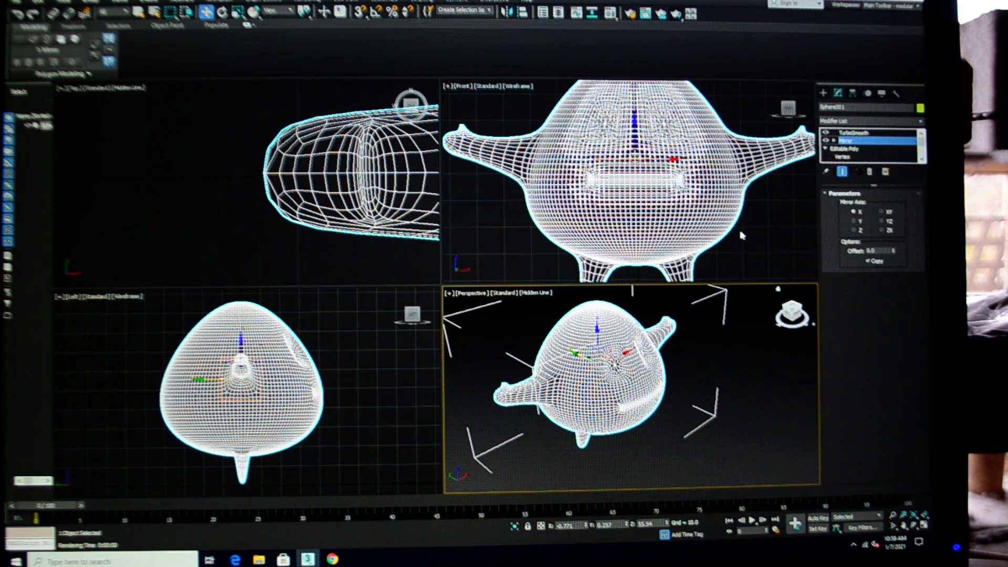
click(847, 132)
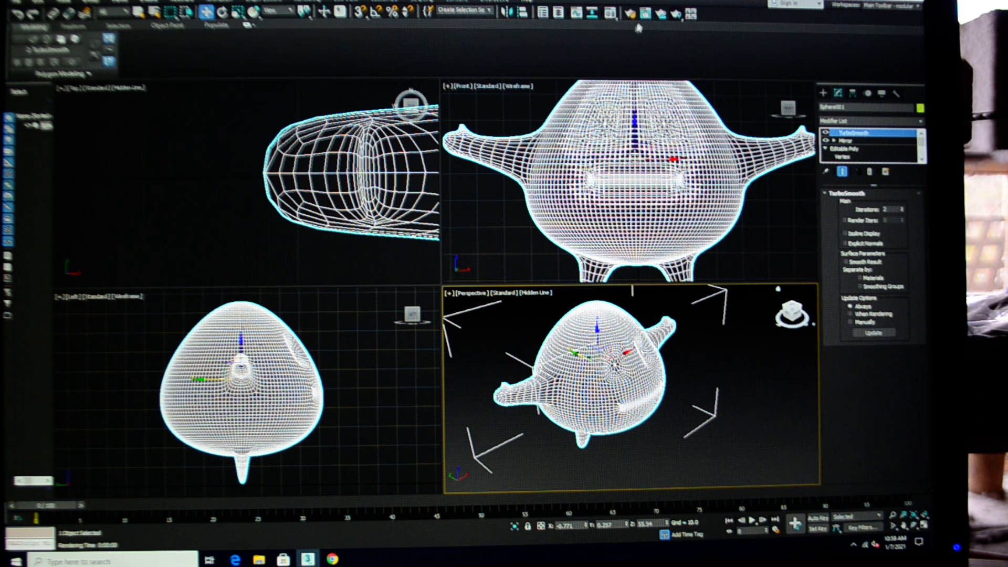
Colour the character green and choose File > Save As for the scene.
click(629, 13)
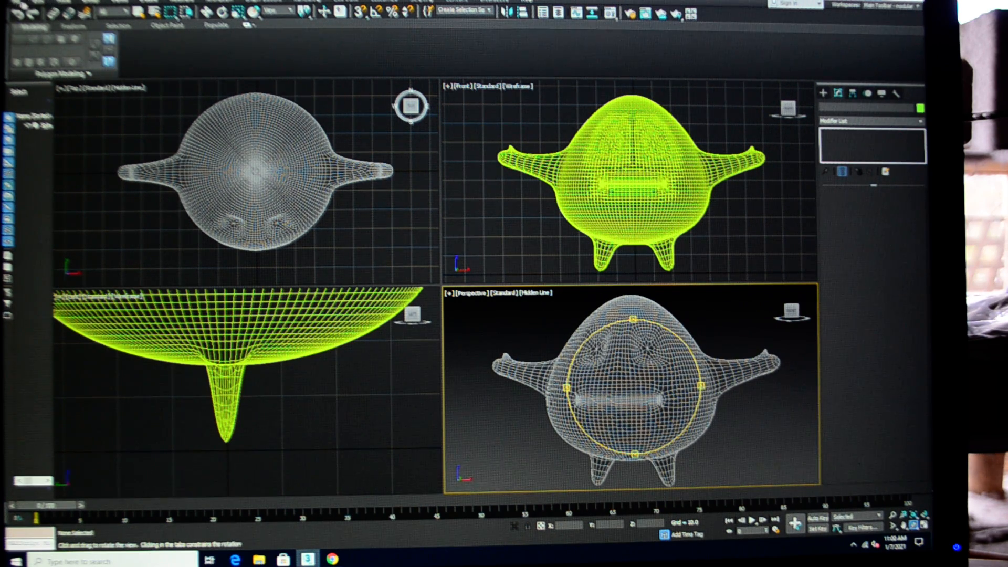
click(12, 12)
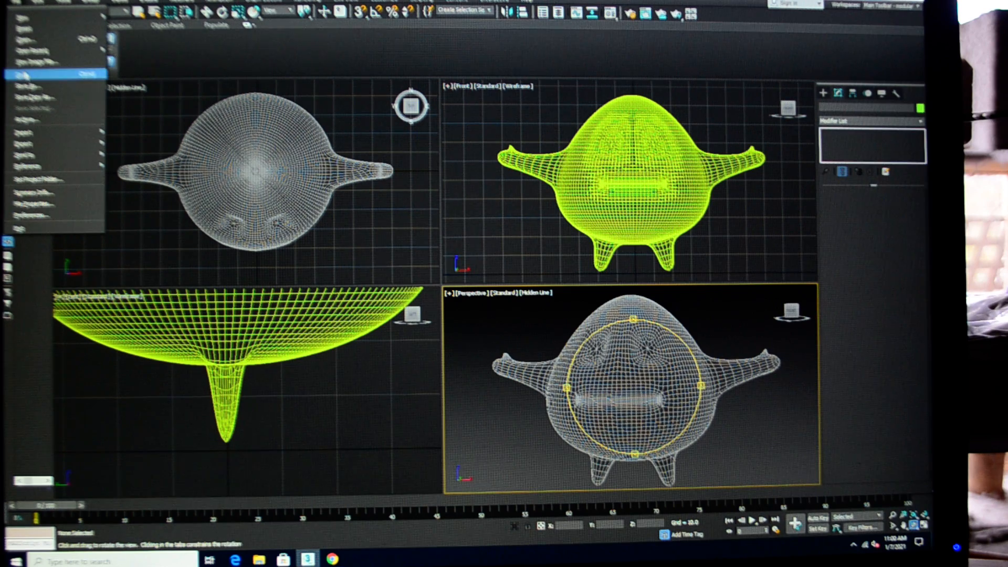
click(25, 88)
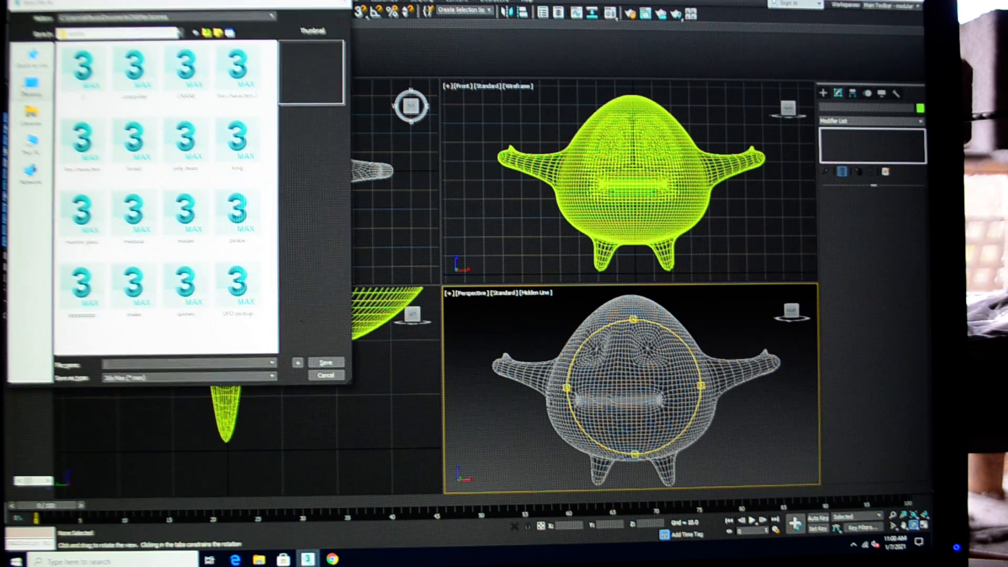